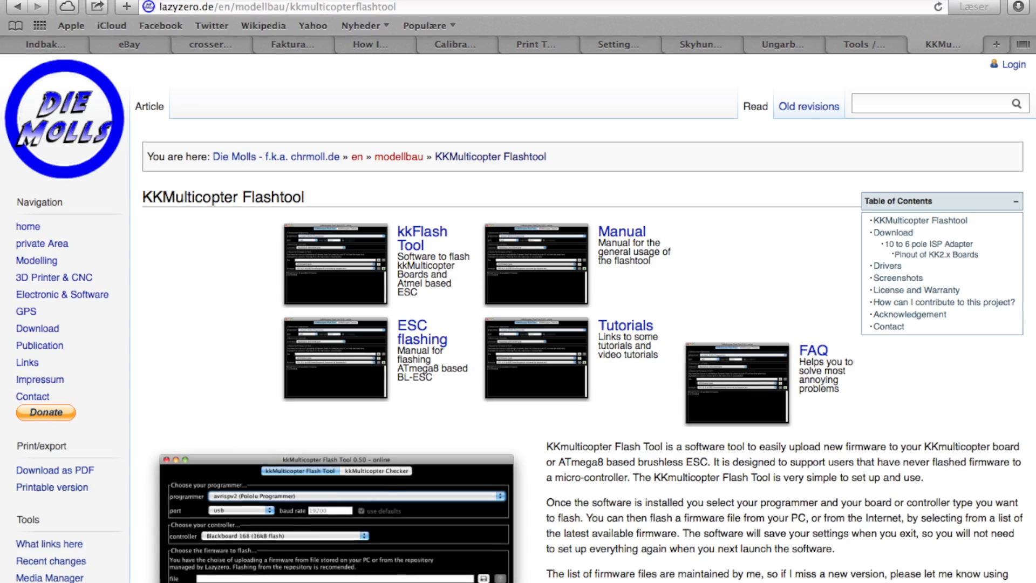
Scroll the lazyzero.de Flashtool article down past the intro to the Download section
scroll("down", 3)
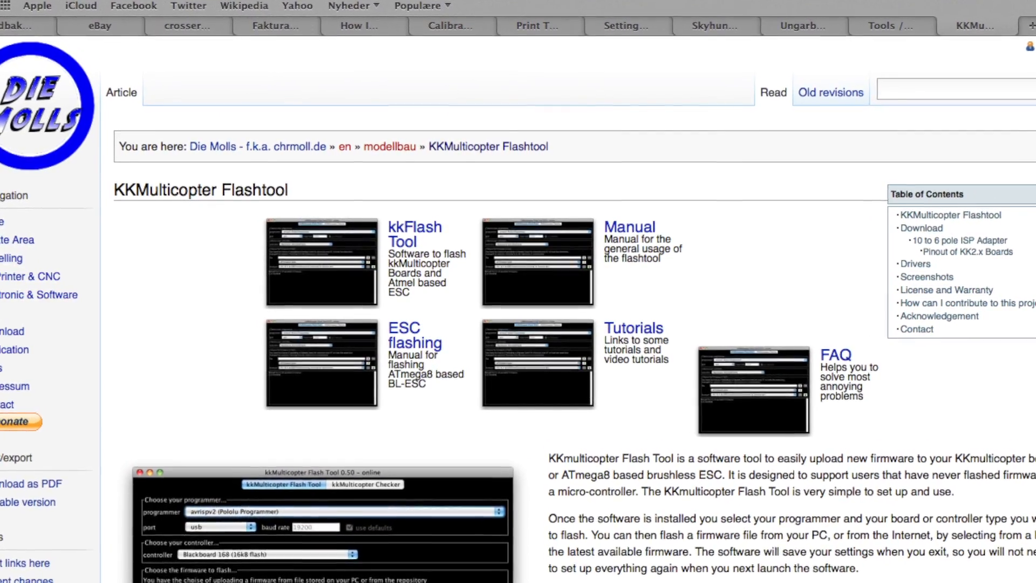
scroll("down", 3)
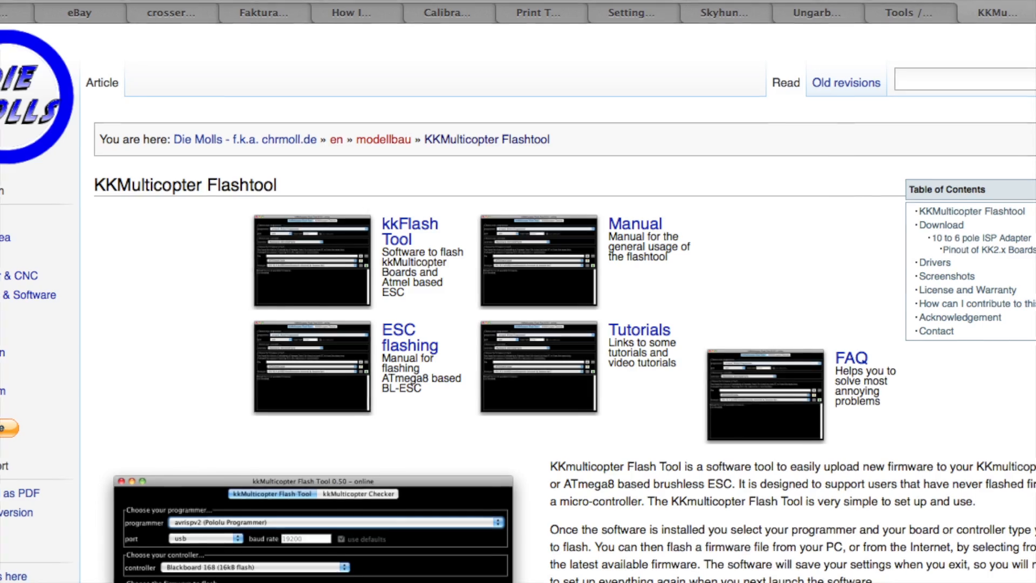
scroll("down", 3)
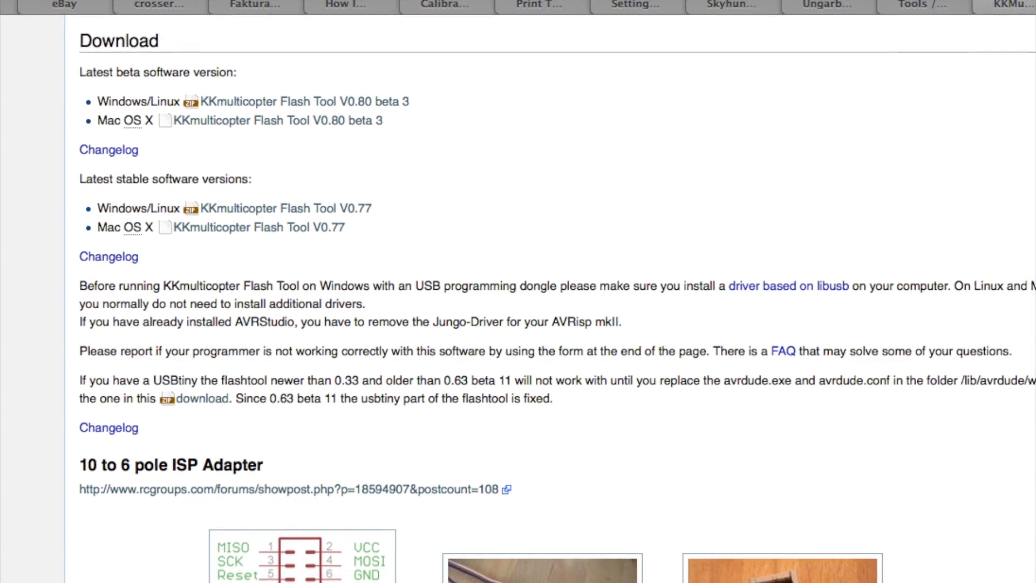
scroll("down", 3)
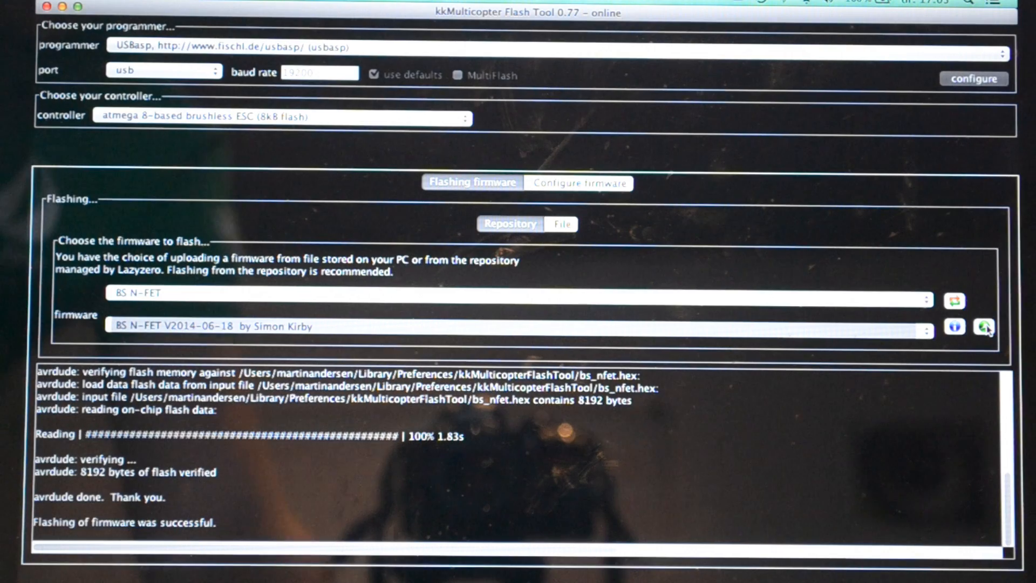
Set the controller to 'atmega 8-based brushless ESC (8k8 flash)' from the controller list
left_click(283, 117)
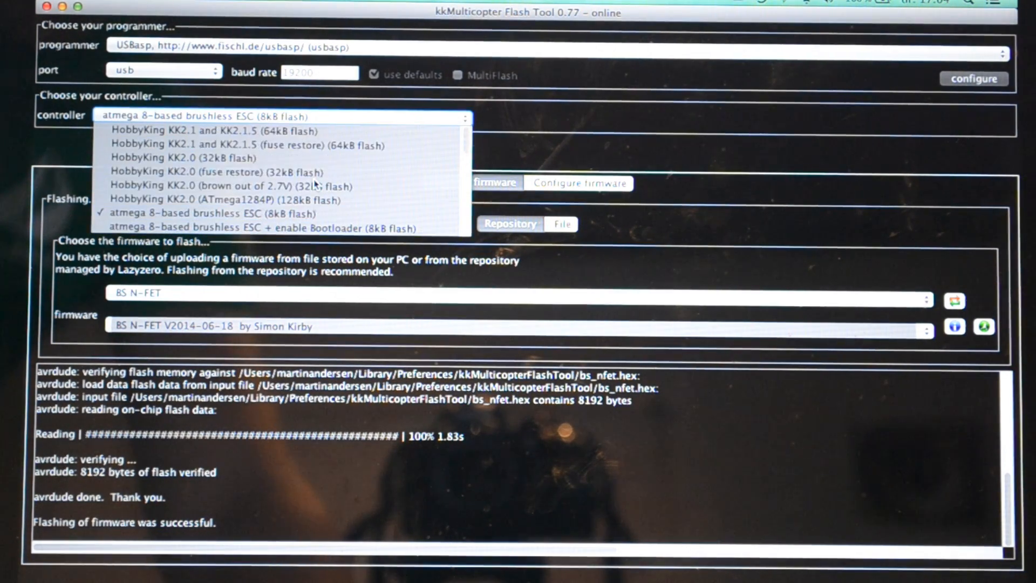
mouse_move(215, 131)
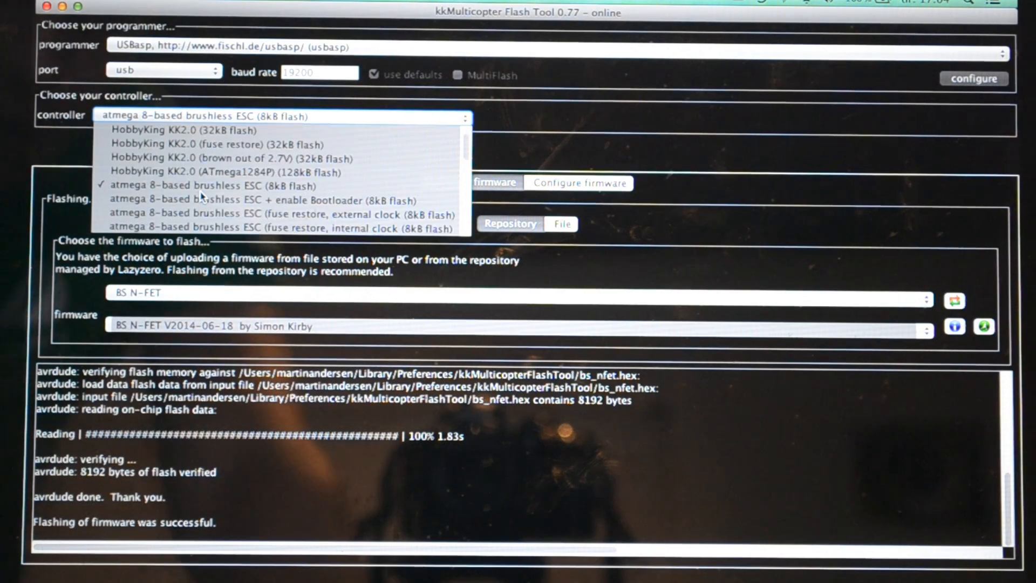
mouse_move(212, 186)
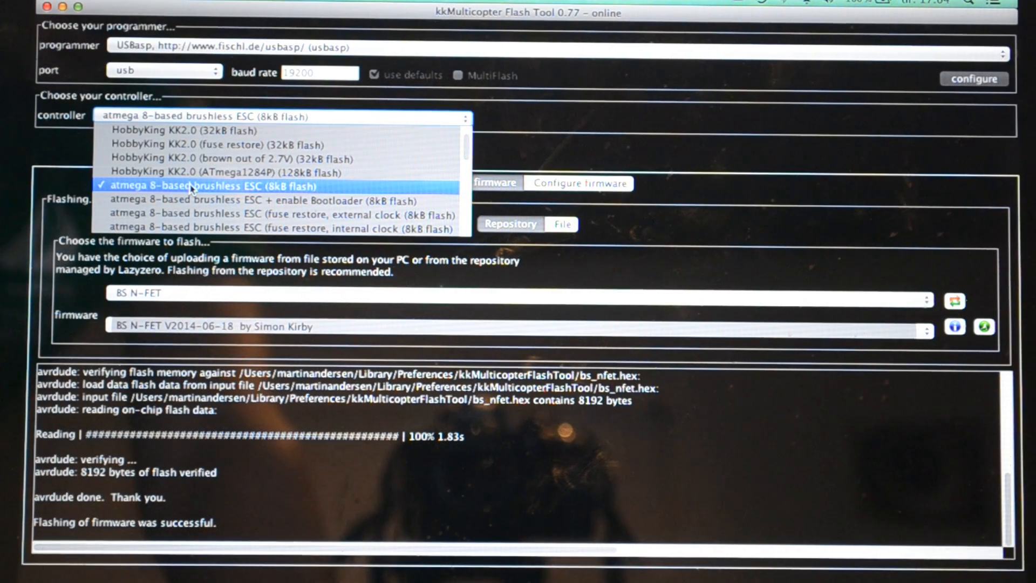
left_click(212, 187)
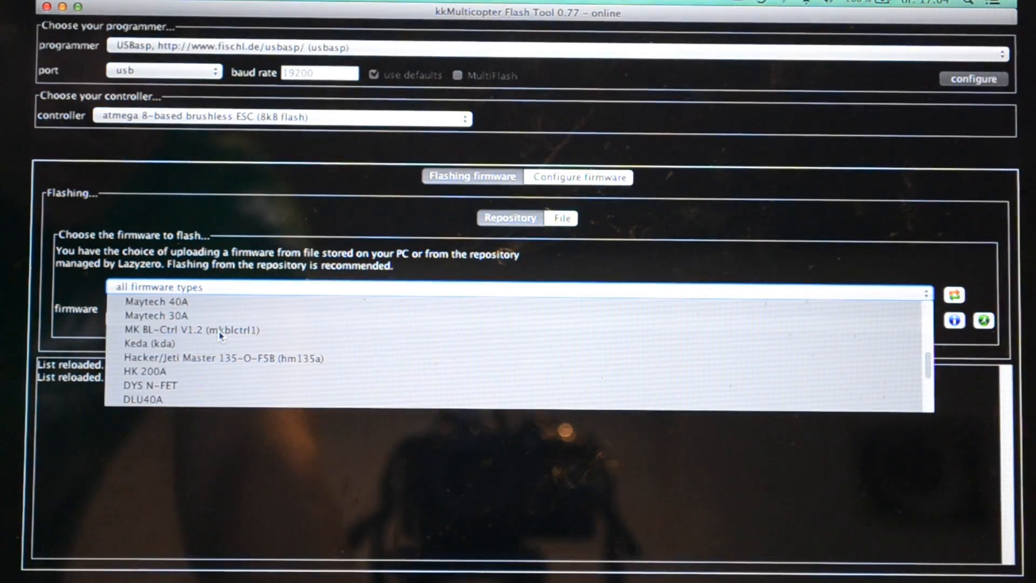
Select 'BS N-FET' as the firmware type, listing its versions with V2014-06-18 highlighted
scroll("down", 3)
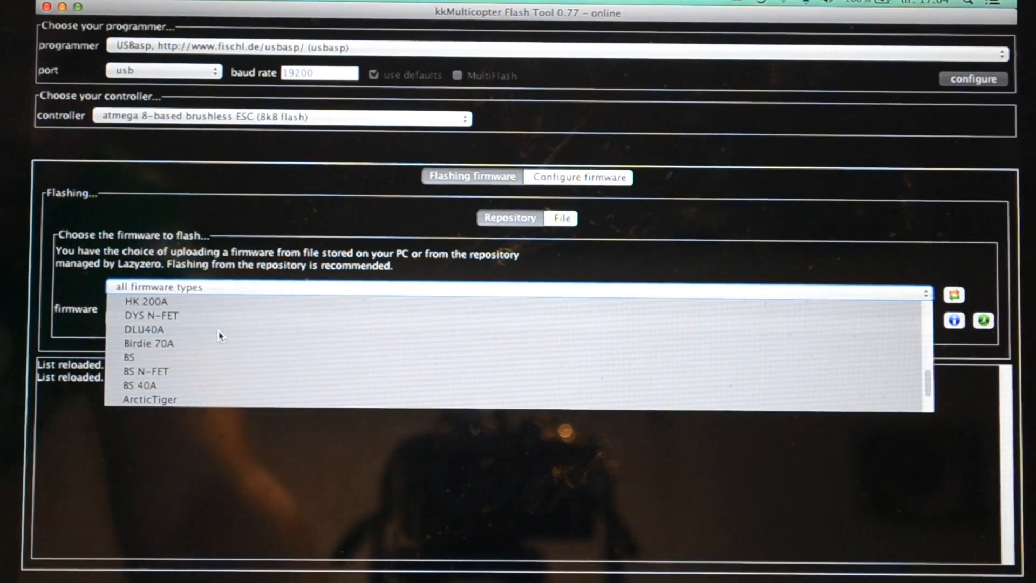
mouse_move(185, 371)
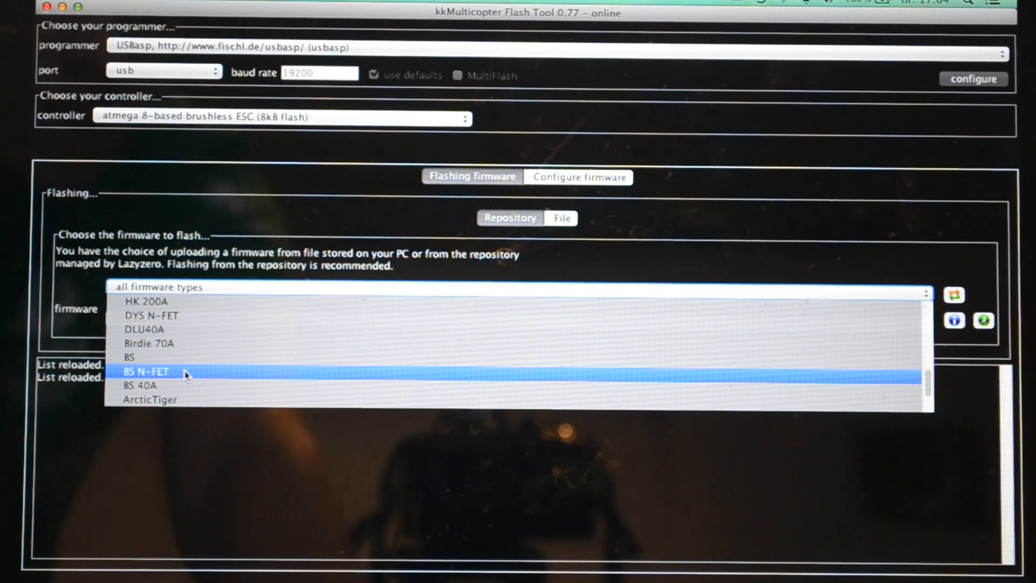
left_click(146, 371)
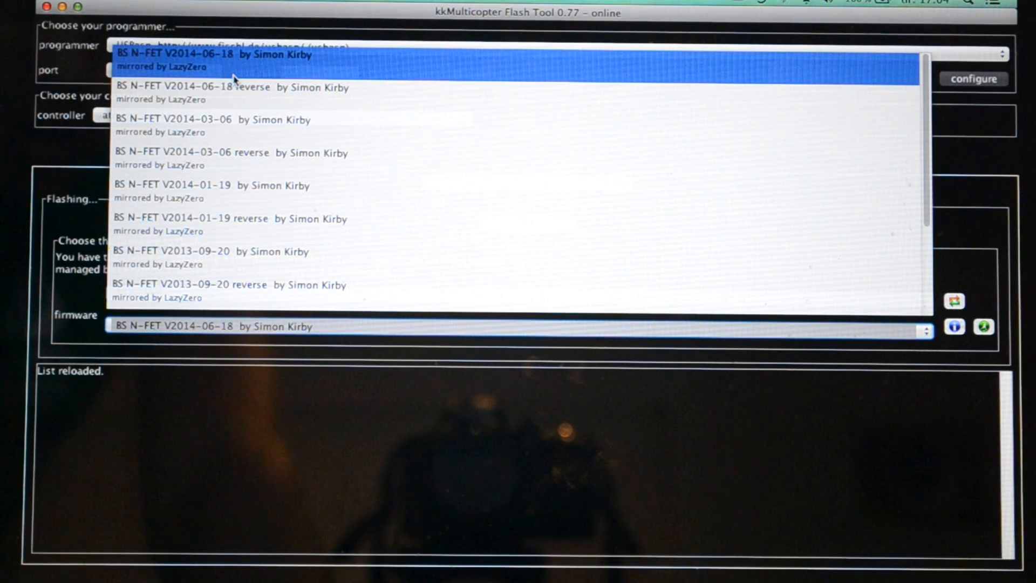
mouse_move(205, 71)
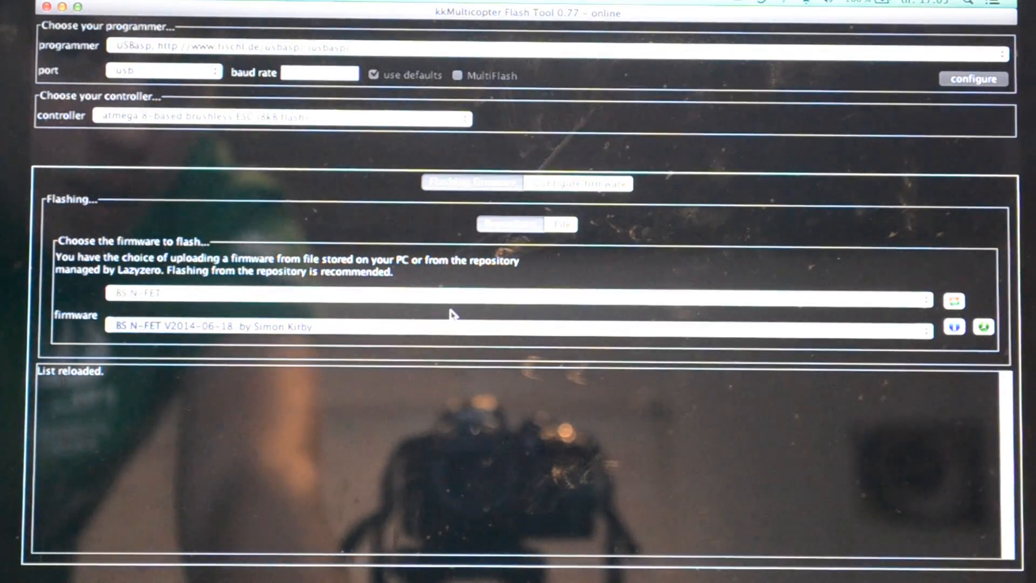
mouse_move(327, 375)
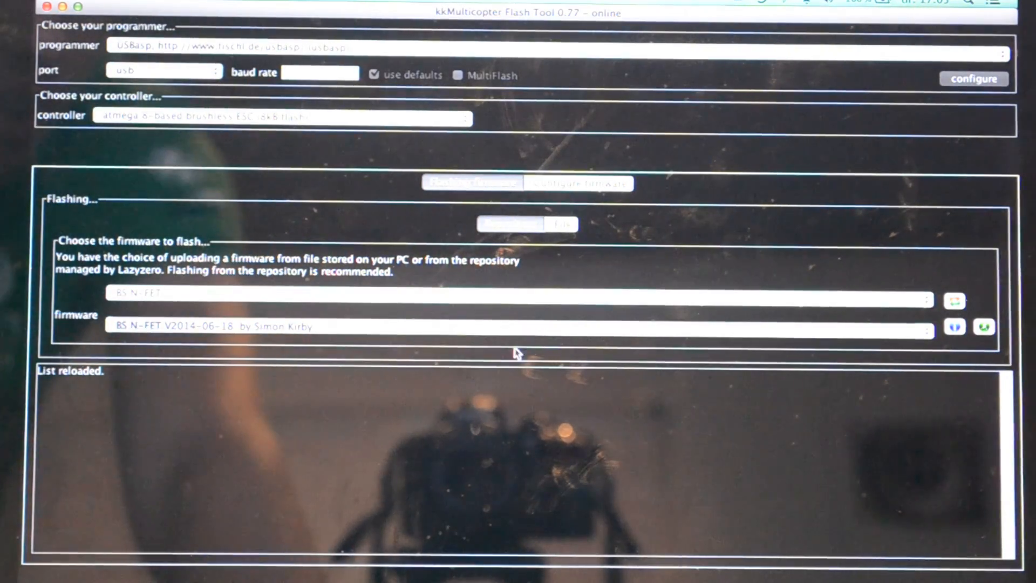
mouse_move(982, 347)
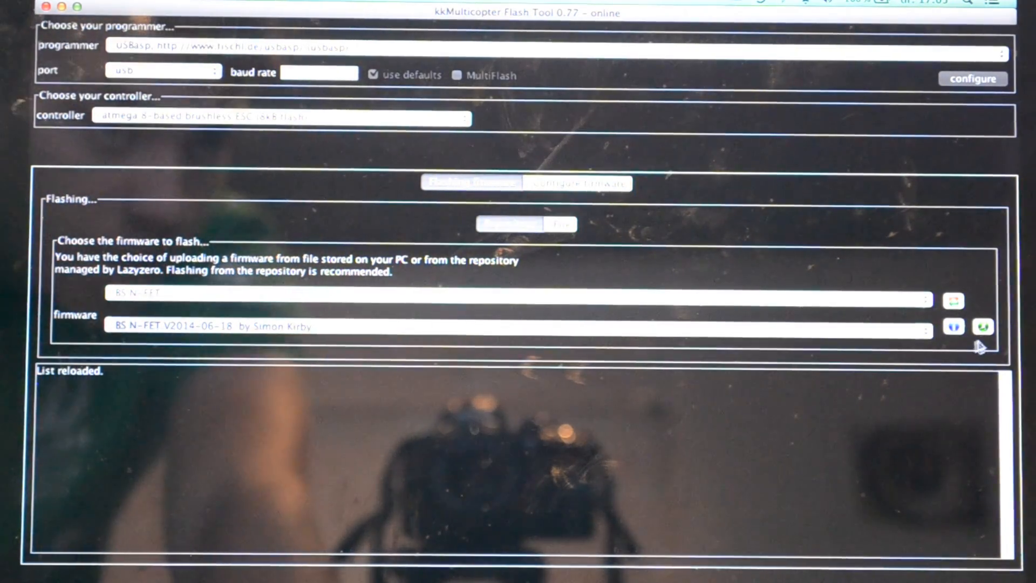
mouse_move(984, 326)
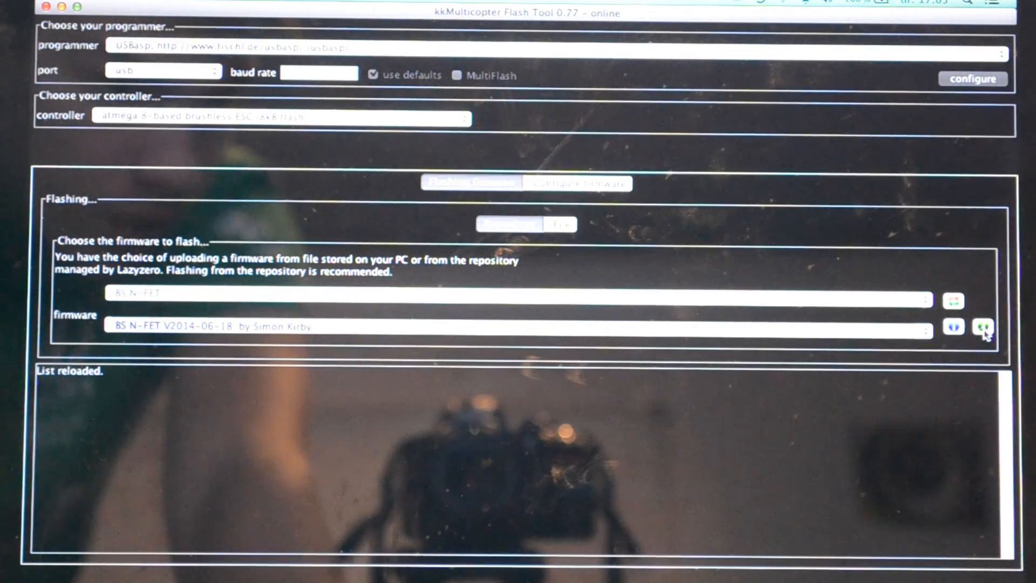
mouse_move(984, 327)
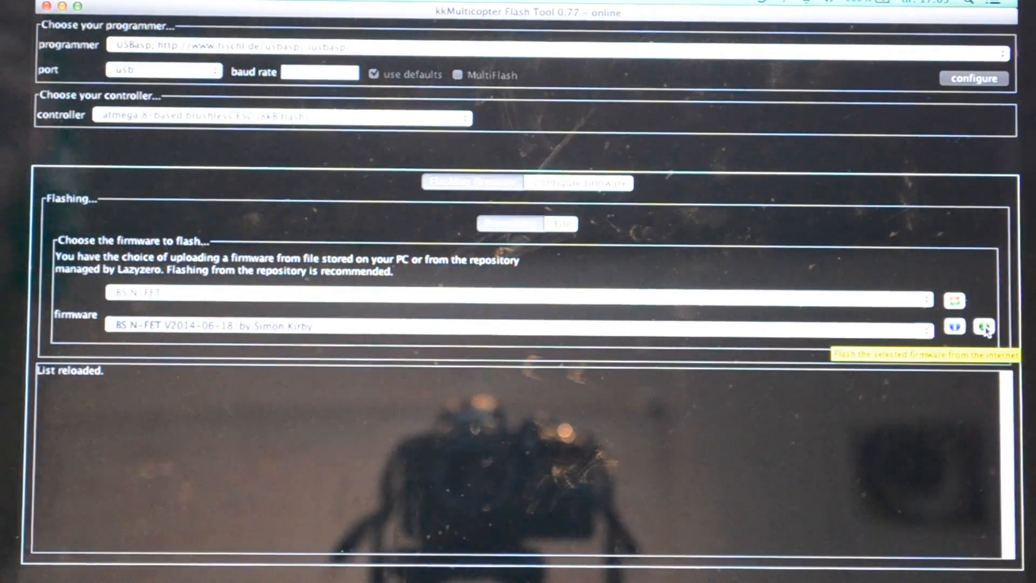
Flash the BS N-FET V2014-06-18 firmware from the internet onto the ESC, verifying 8192 bytes
left_click(985, 326)
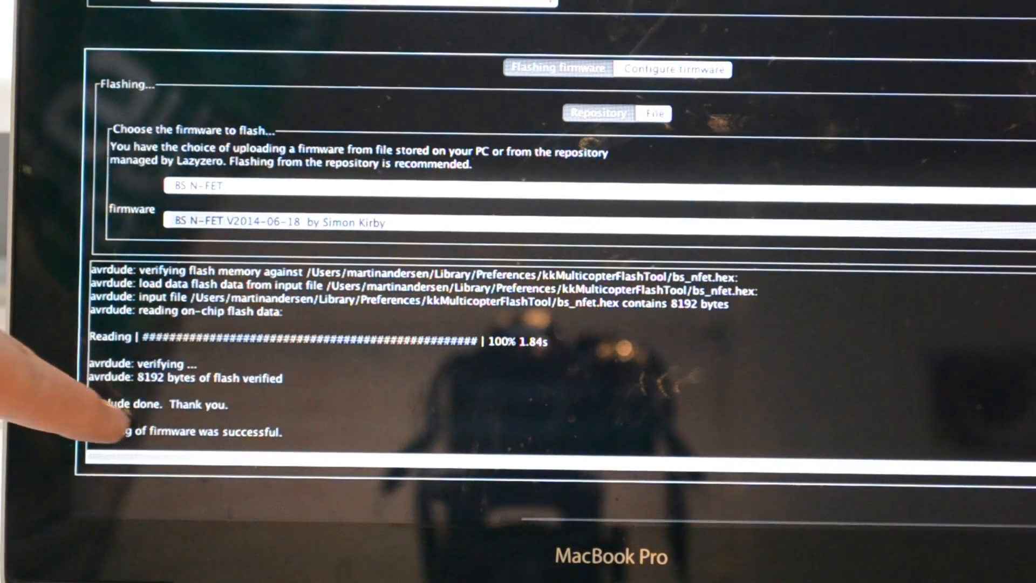